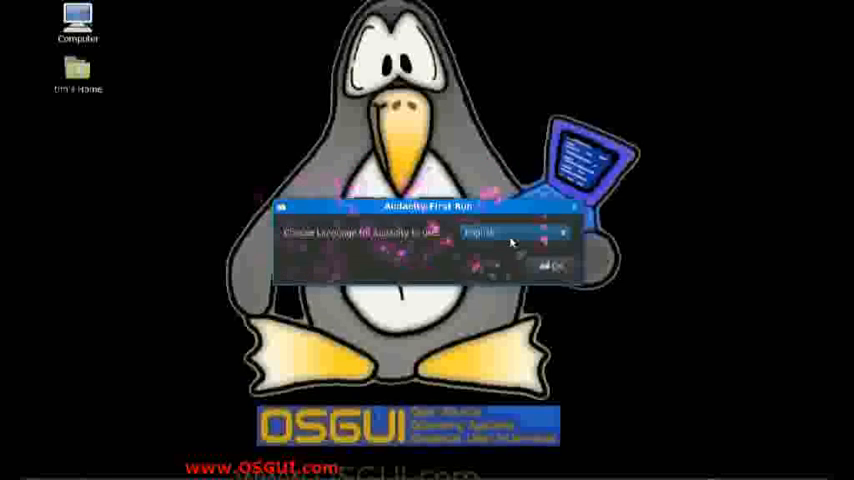
- Choose English as the interface language and confirm to reach the welcome screen
{"action": "left_click", "coordinate": [552, 264]}
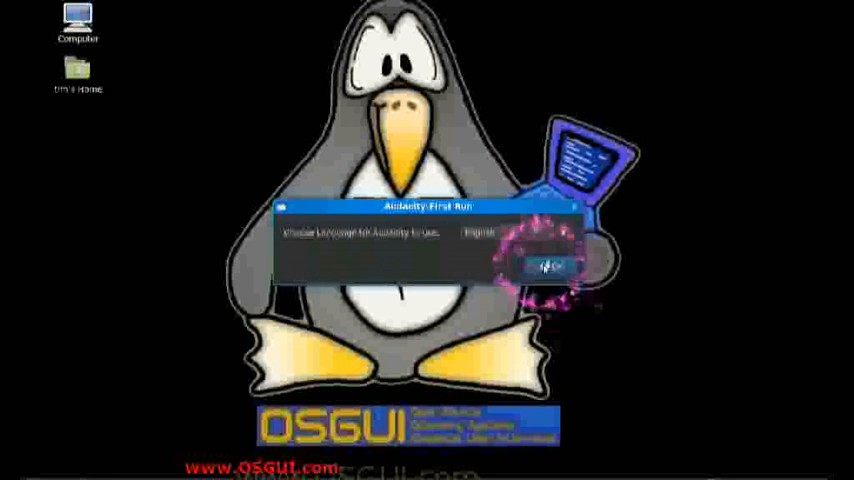
{"action": "left_click", "coordinate": [548, 264]}
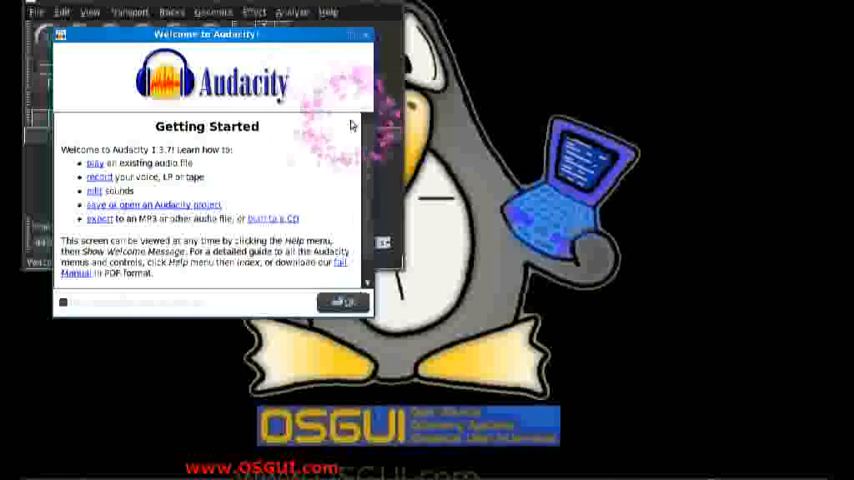
{"action": "mouse_move", "coordinate": [366, 146]}
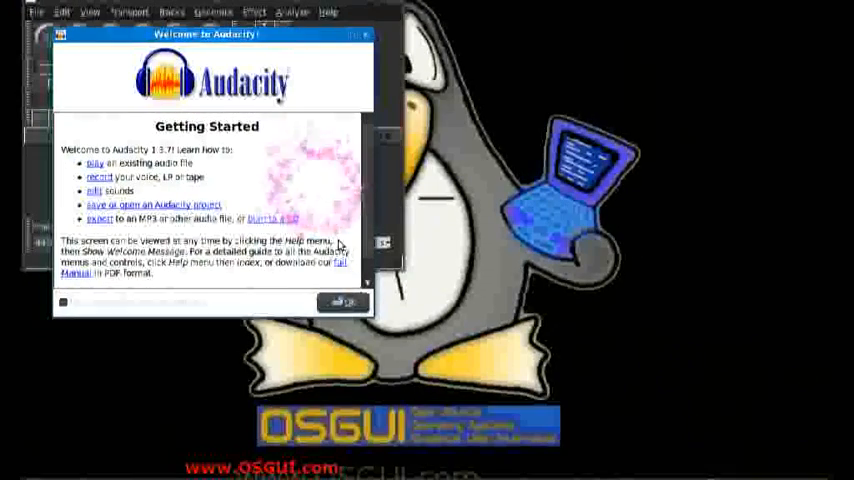
- Dismiss the welcome window and record a short voice clip into a new stereo track
{"action": "left_click", "coordinate": [344, 302]}
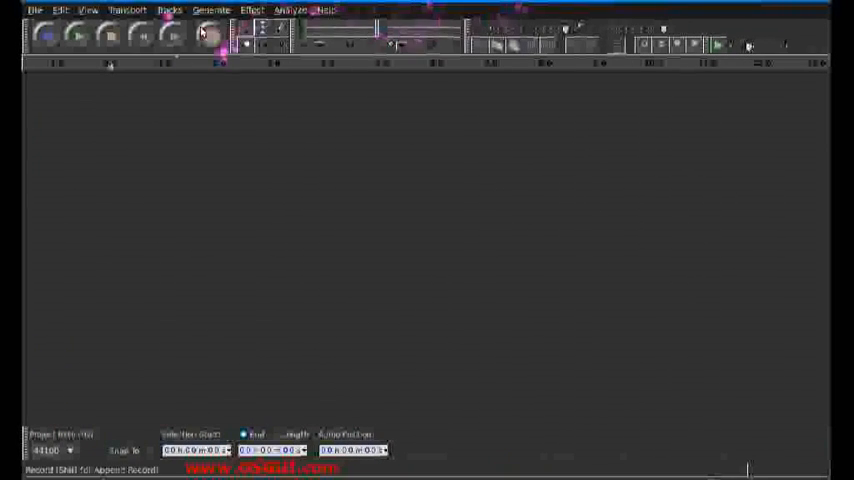
{"action": "mouse_move", "coordinate": [204, 36]}
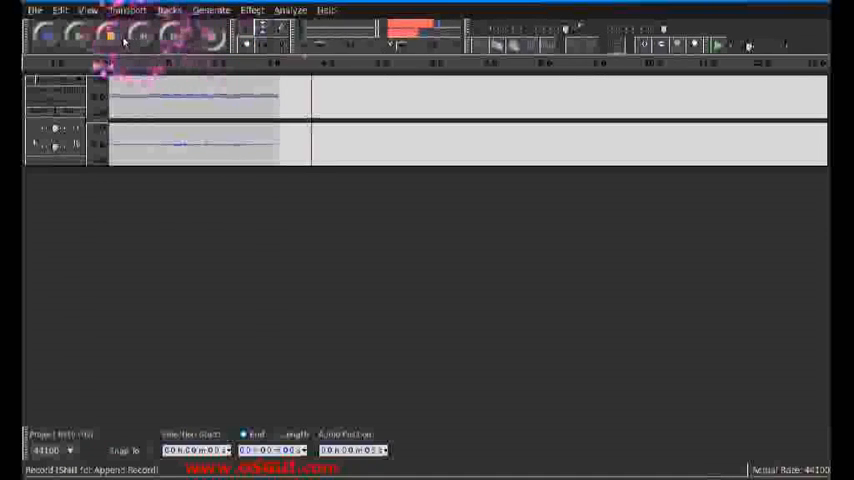
{"action": "left_click", "coordinate": [78, 36]}
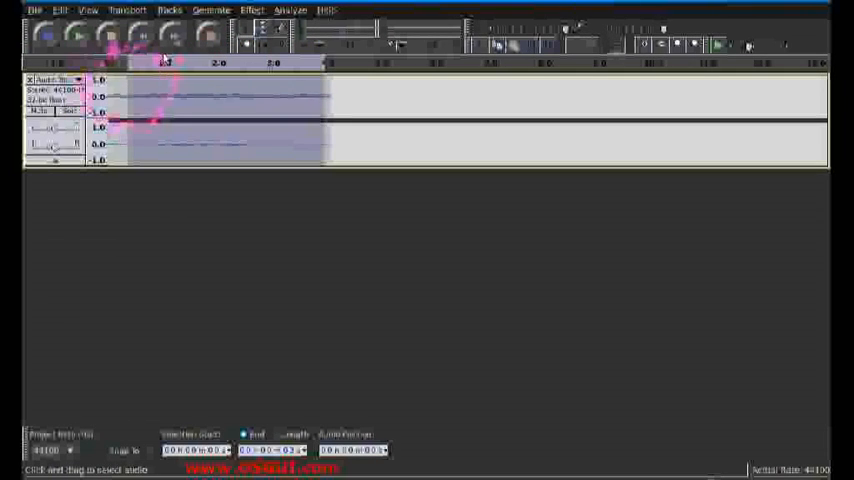
- Pick the Echo effect from the Effect menu for the recorded voice clip
{"action": "left_click", "coordinate": [252, 10]}
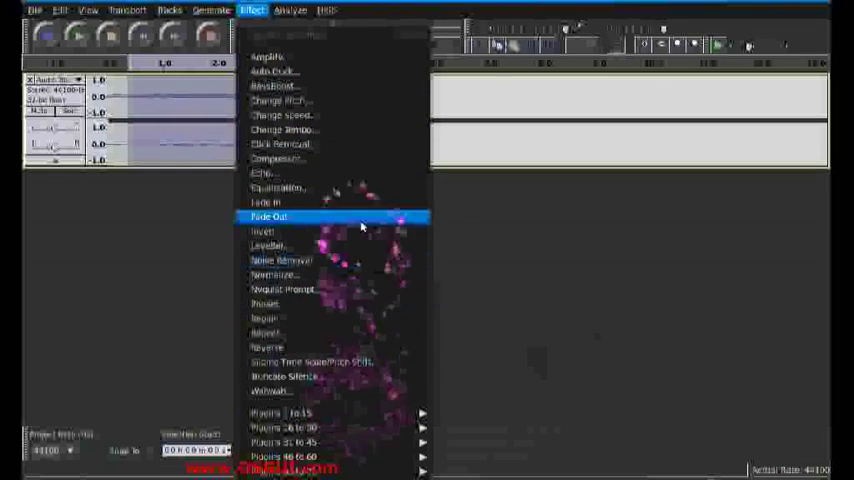
{"action": "mouse_move", "coordinate": [262, 172]}
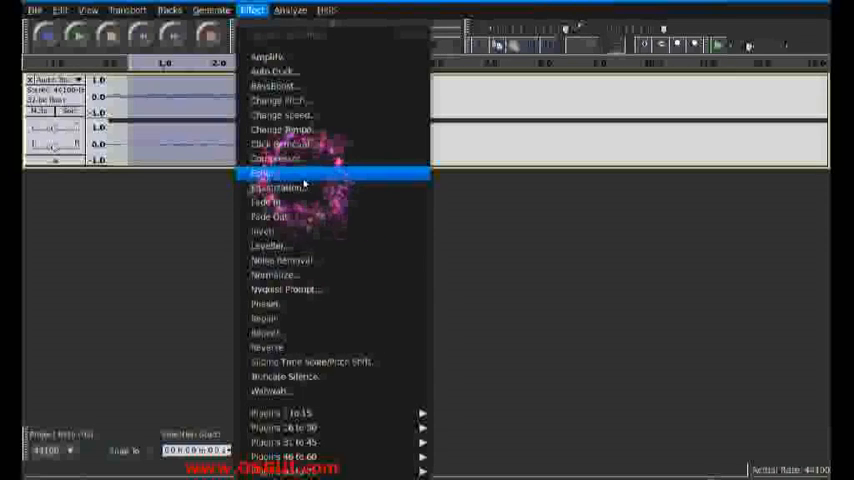
{"action": "left_click", "coordinate": [260, 172]}
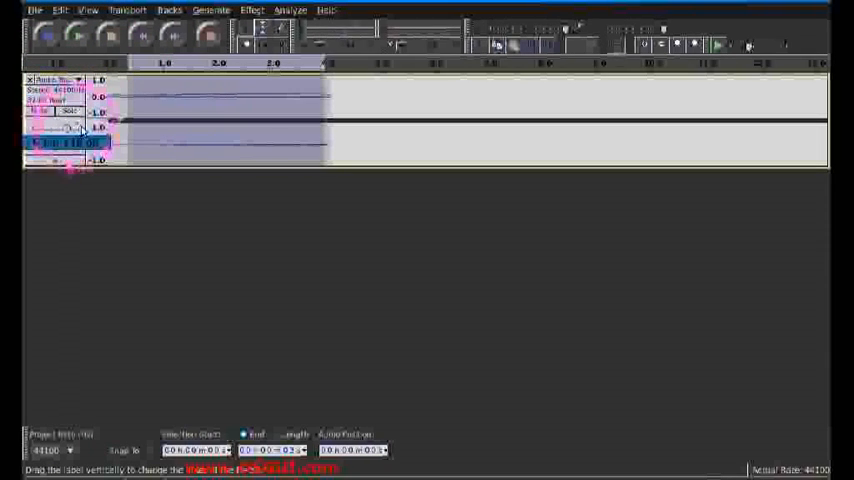
{"action": "left_click", "coordinate": [78, 36]}
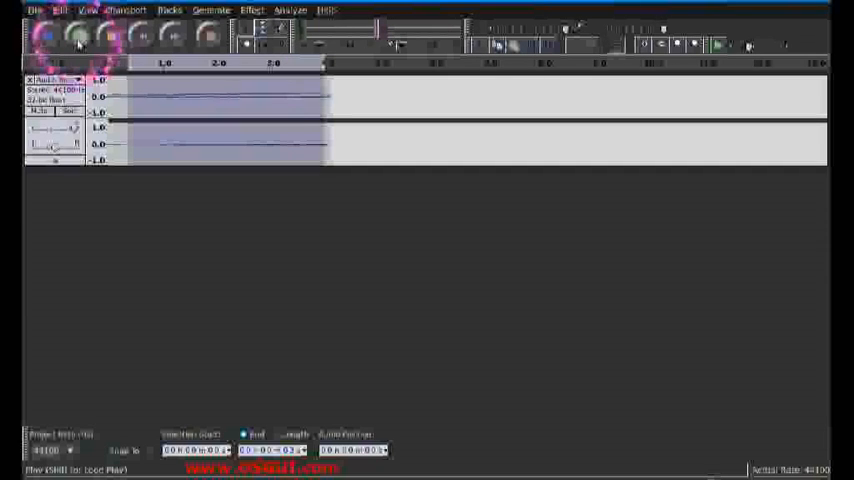
- Apply the Normalize effect to the voice clip with default settings
{"action": "left_click", "coordinate": [252, 10]}
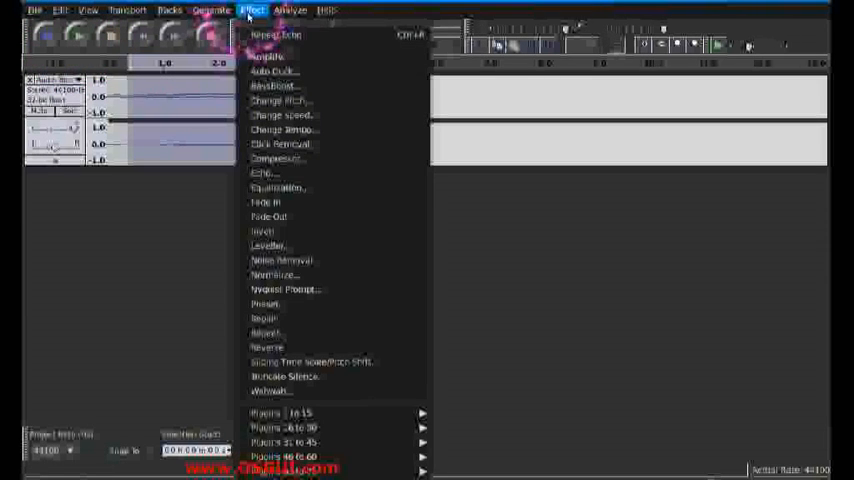
{"action": "left_click", "coordinate": [276, 276]}
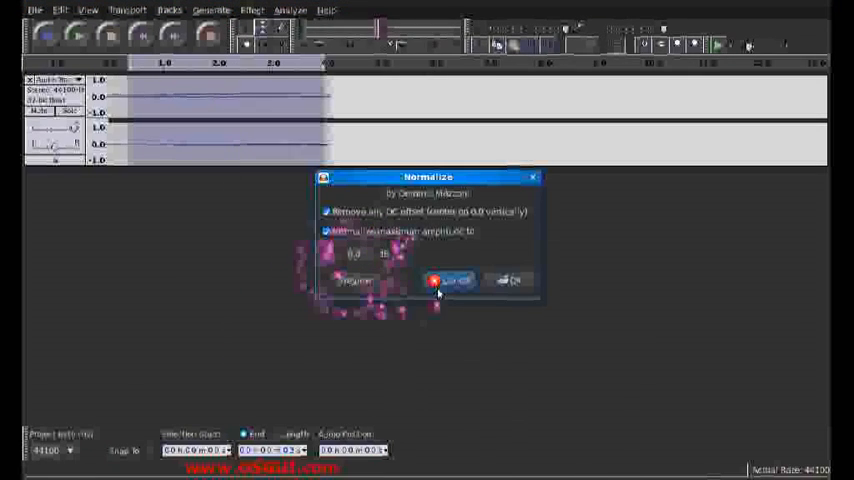
{"action": "left_click", "coordinate": [448, 280]}
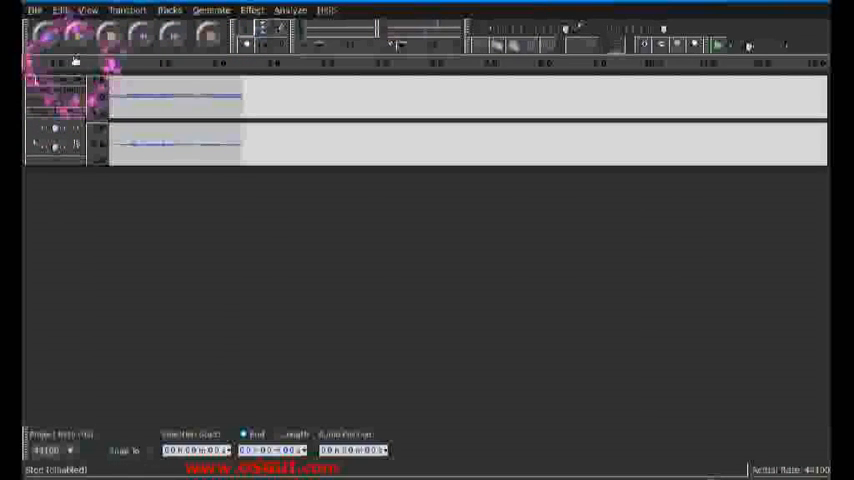
- Preview the normalized clip, then apply the Change Pitch effect to it
{"action": "left_click", "coordinate": [78, 36]}
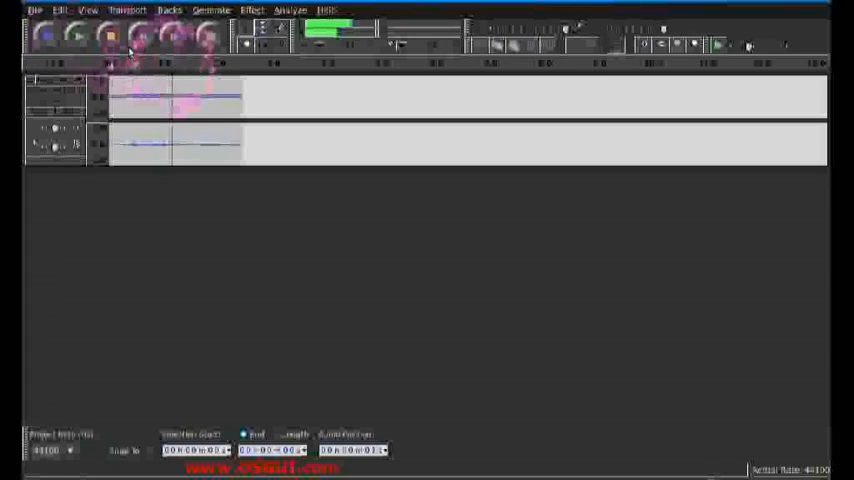
{"action": "left_click", "coordinate": [108, 36]}
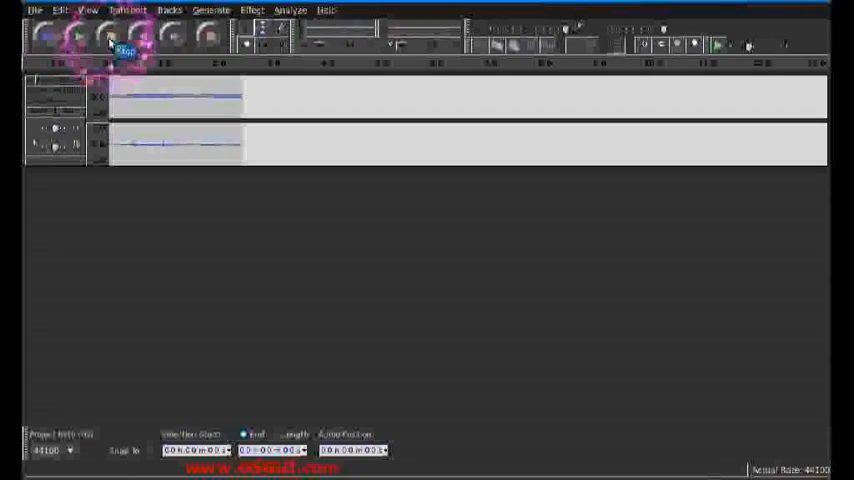
{"action": "left_click", "coordinate": [252, 10]}
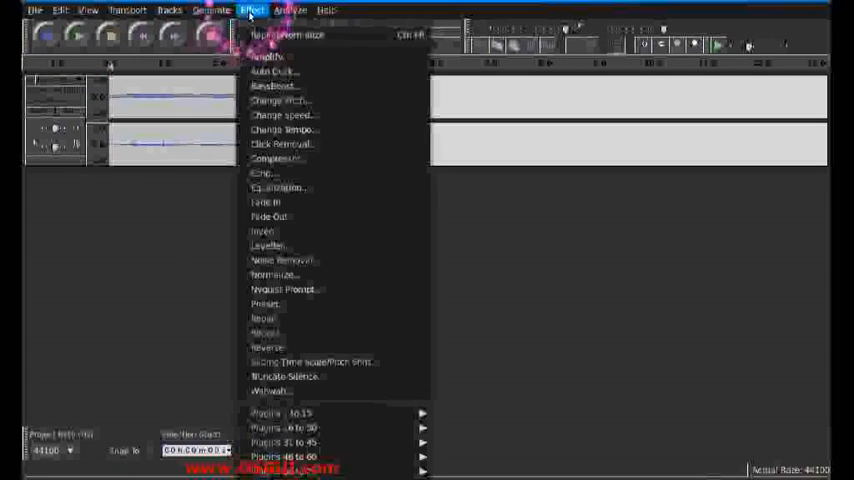
{"action": "mouse_move", "coordinate": [284, 130]}
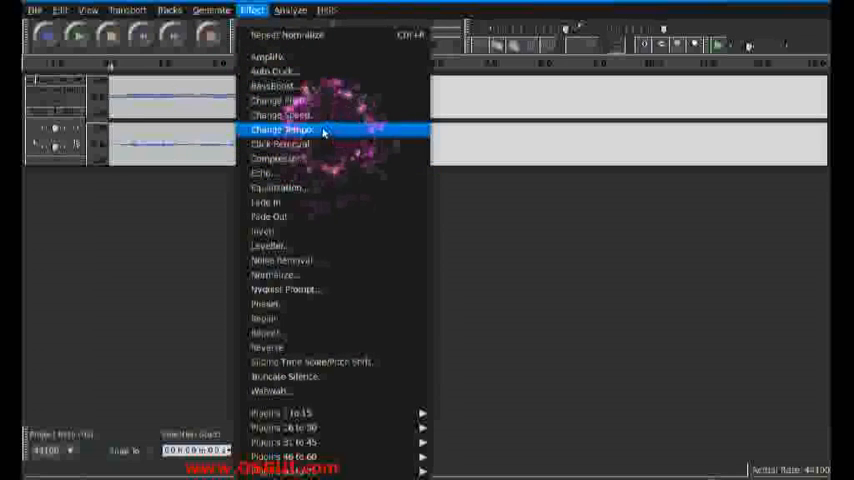
{"action": "mouse_move", "coordinate": [320, 100]}
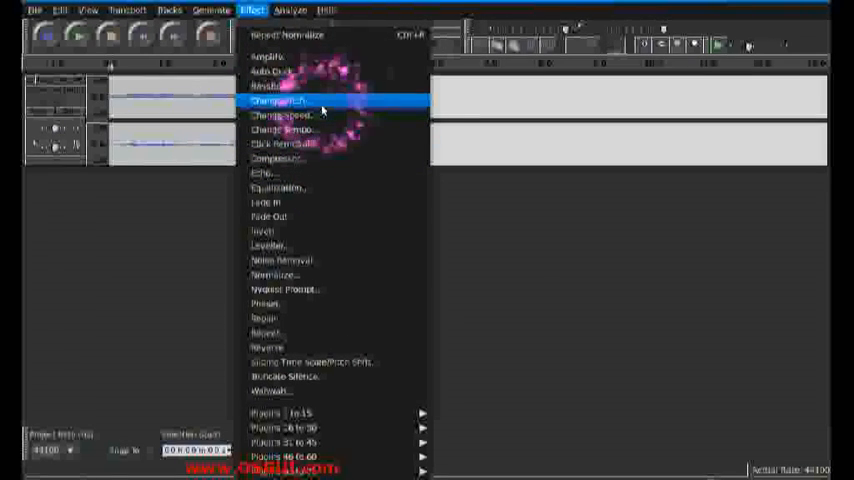
{"action": "left_click", "coordinate": [280, 100]}
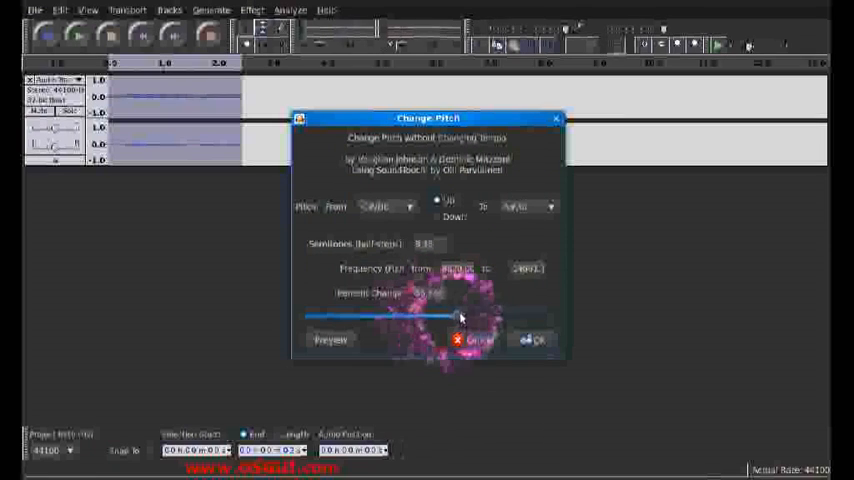
{"action": "left_click", "coordinate": [470, 340]}
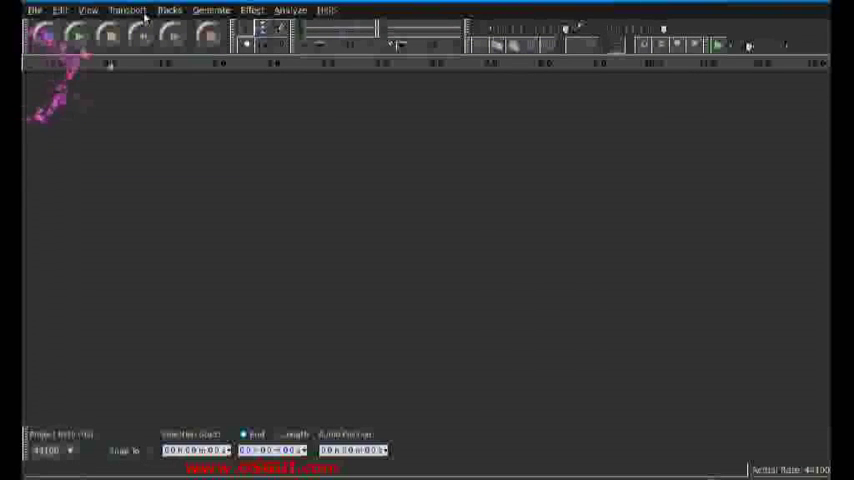
{"action": "left_click", "coordinate": [252, 10]}
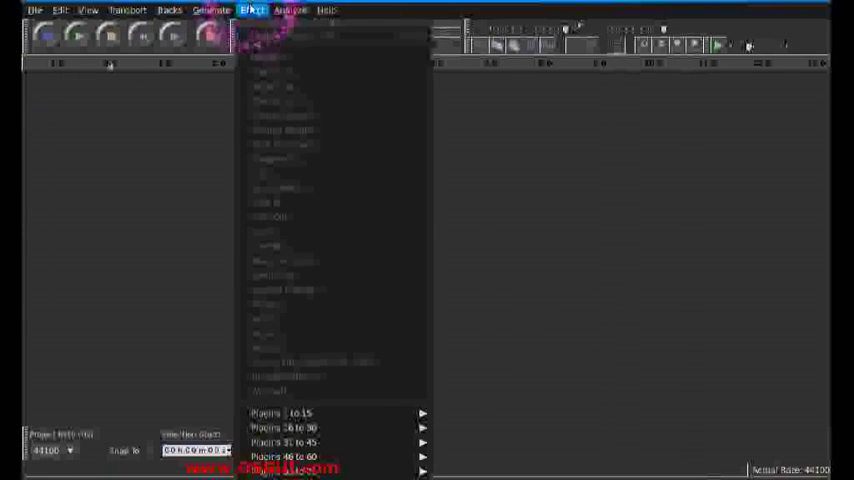
{"action": "left_click", "coordinate": [128, 10]}
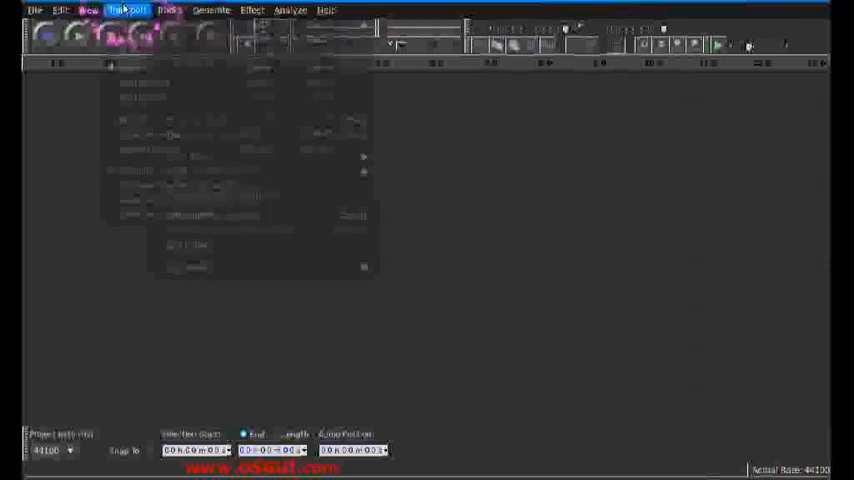
{"action": "left_click", "coordinate": [128, 10]}
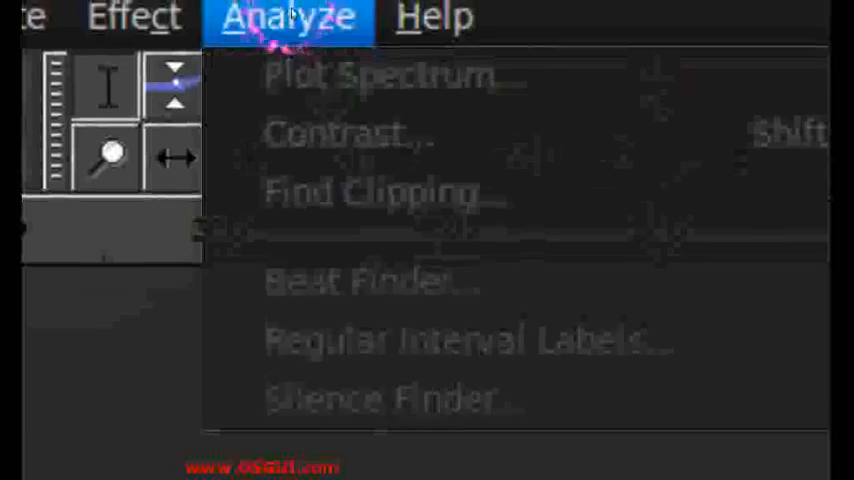
{"action": "left_click", "coordinate": [188, 16]}
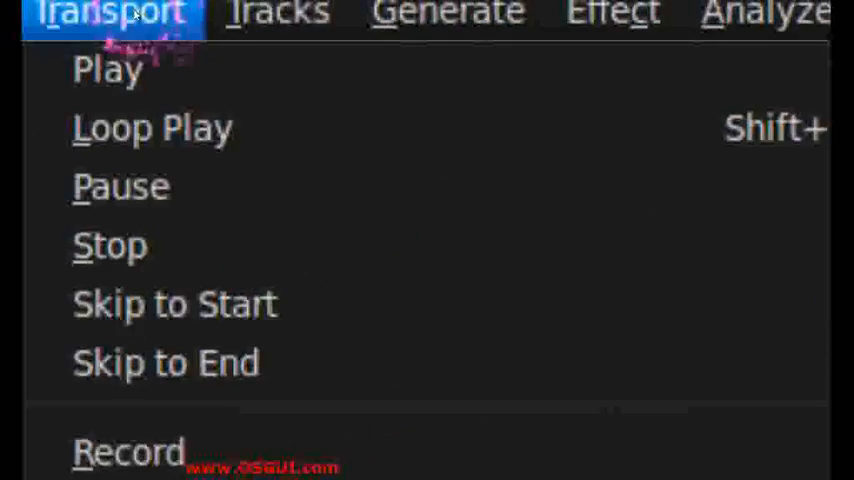
{"action": "left_click", "coordinate": [40, 22]}
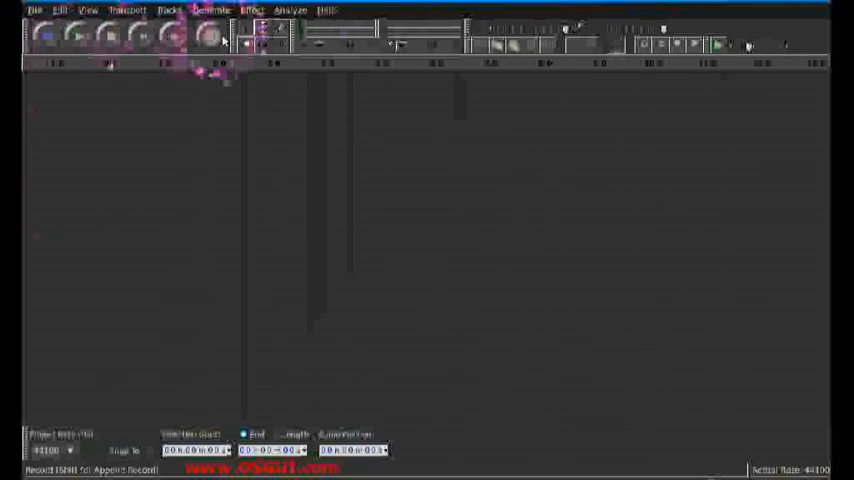
- Export the two tracks via Export Multiple, accepting metadata and saving to a folder
{"action": "left_click", "coordinate": [108, 36]}
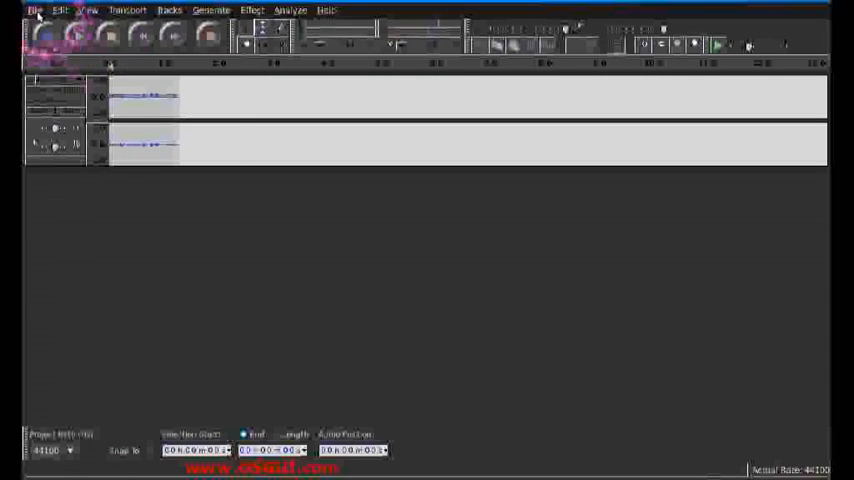
{"action": "left_click", "coordinate": [36, 10]}
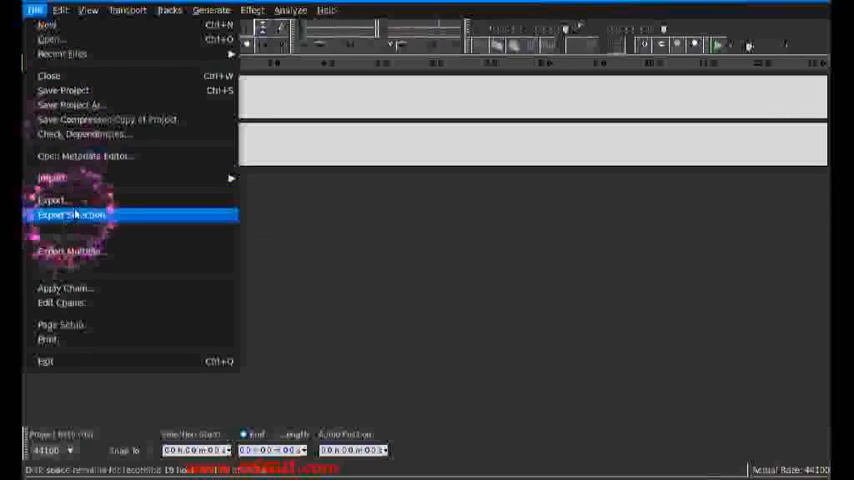
{"action": "left_click", "coordinate": [84, 156]}
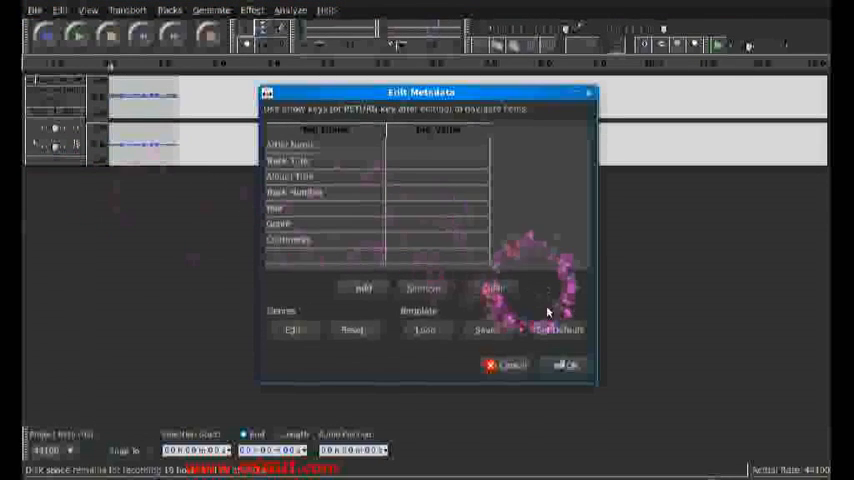
{"action": "left_click", "coordinate": [564, 364]}
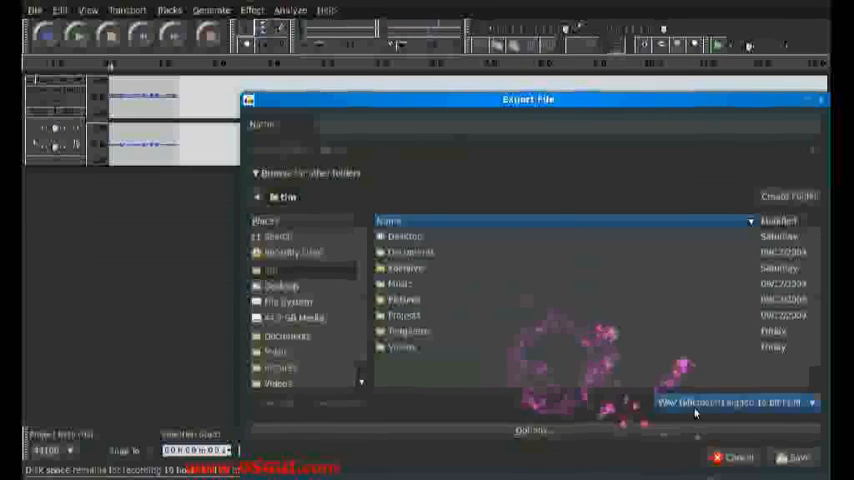
{"action": "left_click", "coordinate": [736, 402]}
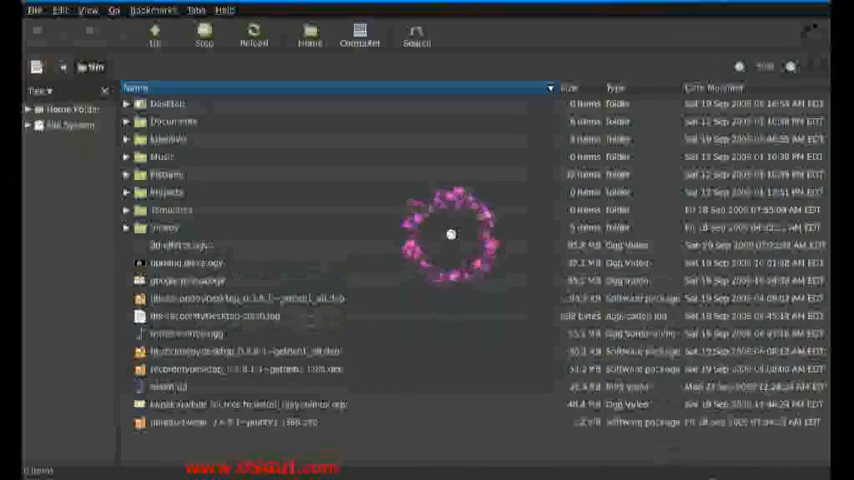
- Close the Nautilus home-folder window to return to the Audacity project
{"action": "left_click", "coordinate": [176, 422]}
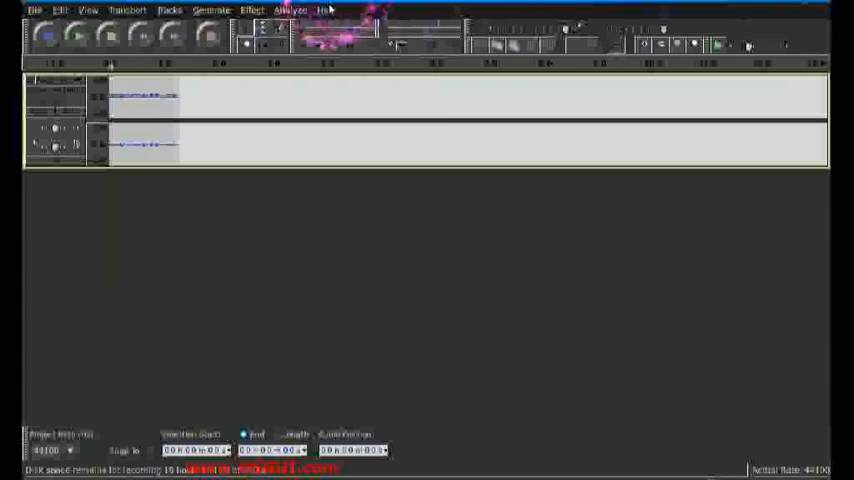
- View the Audio Device Info from Help, close it, and reopen the Help menu
{"action": "left_click", "coordinate": [324, 8]}
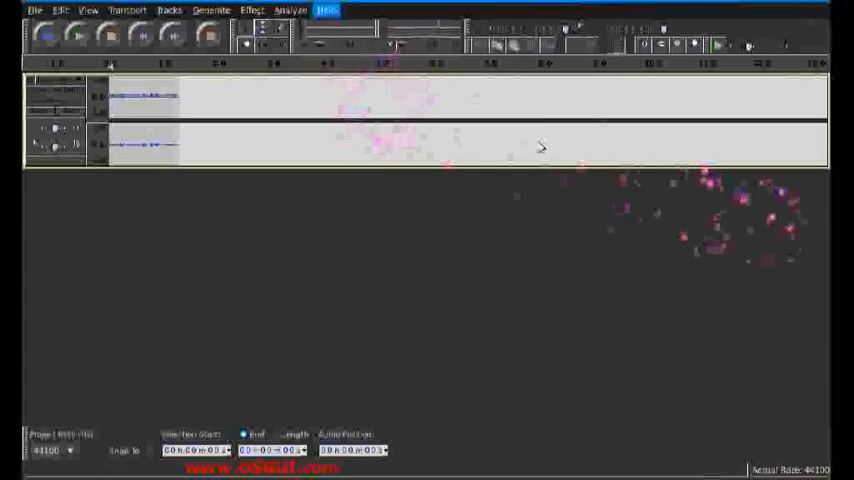
{"action": "left_click", "coordinate": [326, 10]}
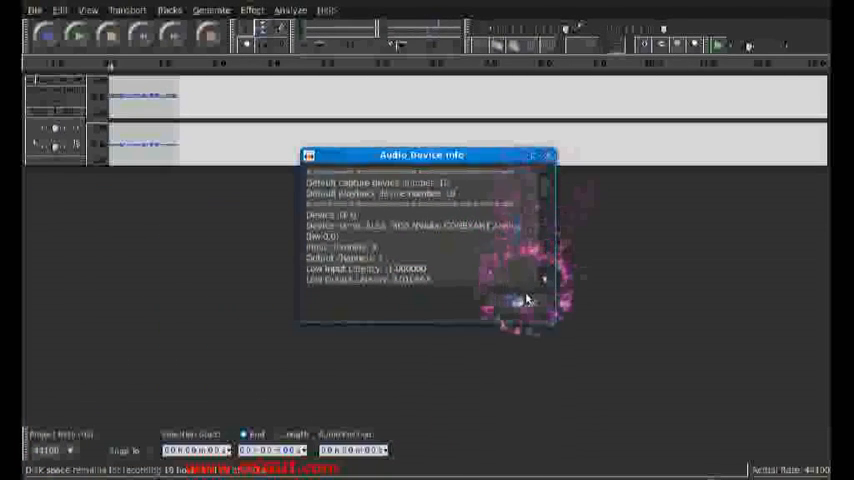
{"action": "left_click", "coordinate": [548, 156]}
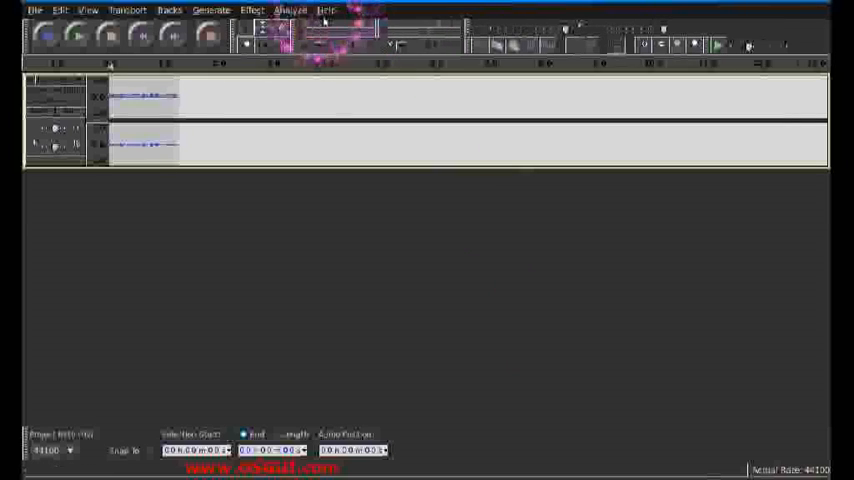
{"action": "left_click", "coordinate": [326, 8]}
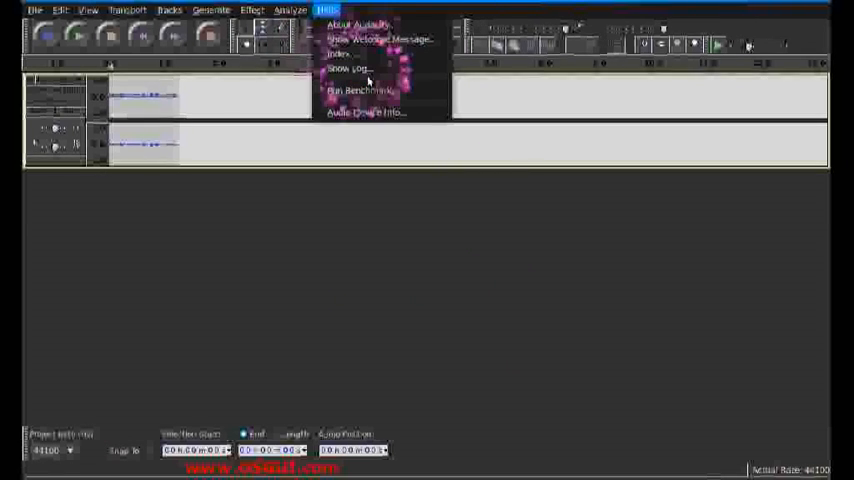
{"action": "mouse_move", "coordinate": [364, 112]}
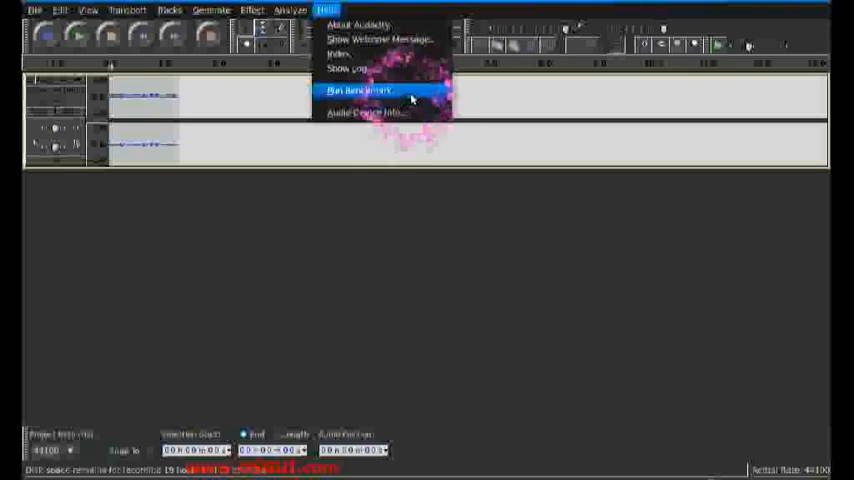
- Run the Help benchmark several times to get disk read/write timing results
{"action": "left_click", "coordinate": [358, 90]}
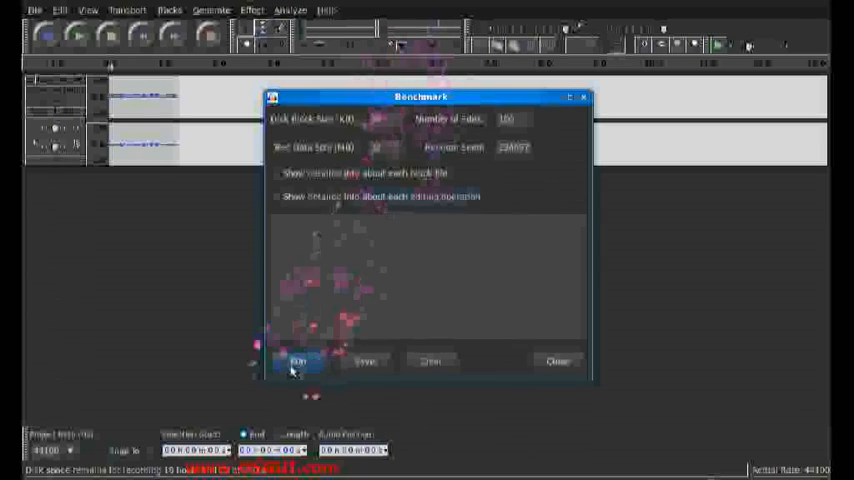
{"action": "left_click", "coordinate": [296, 360]}
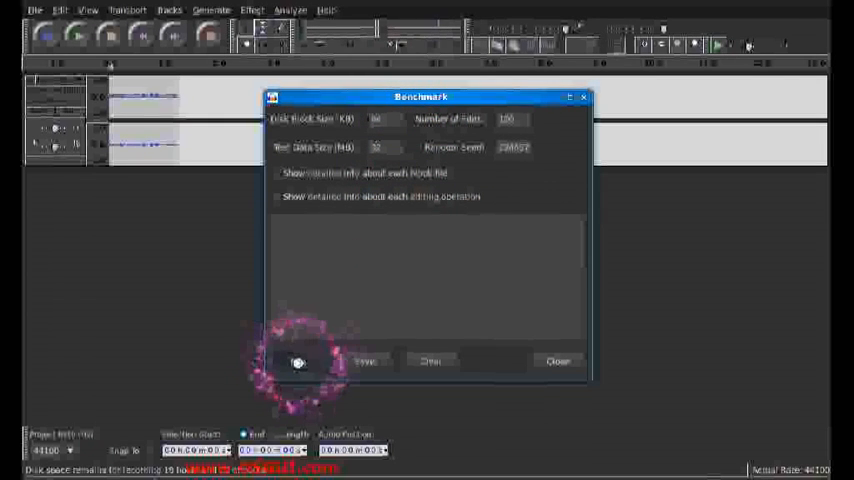
{"action": "left_click", "coordinate": [364, 360]}
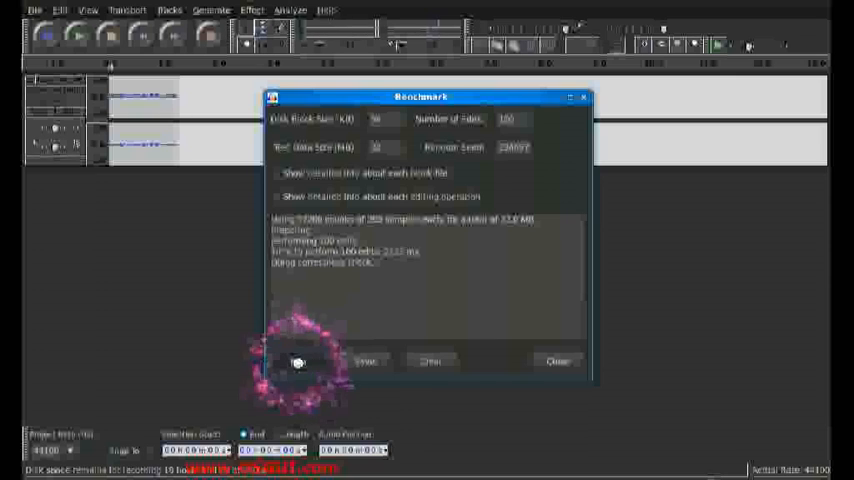
{"action": "left_click", "coordinate": [296, 360]}
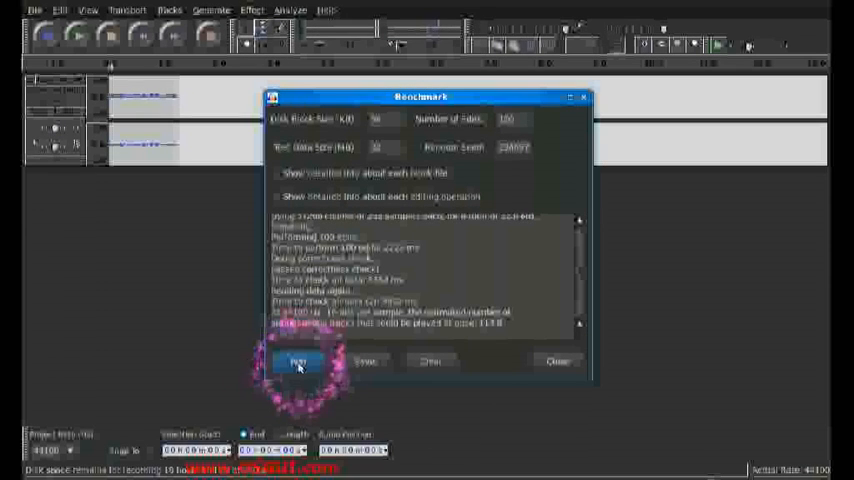
{"action": "left_click", "coordinate": [296, 362]}
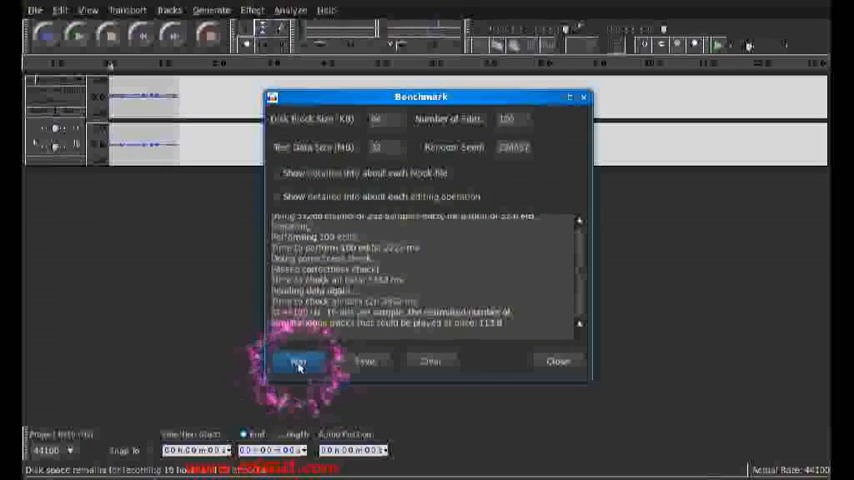